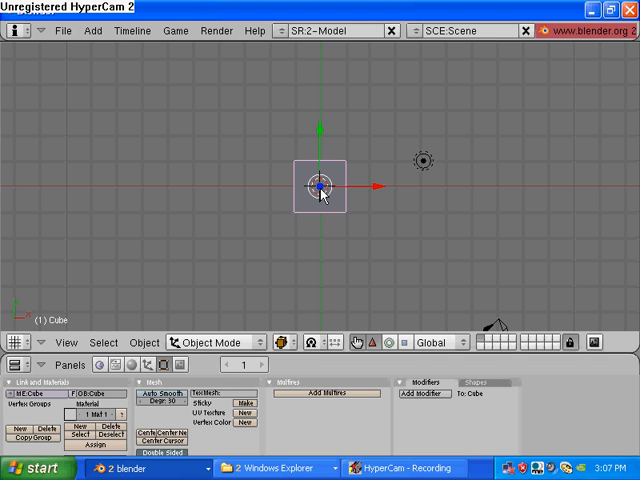
- Open the white-on-black DEPTH lettering image in the picture viewer
{"action": "left_click", "coordinate": [270, 468]}
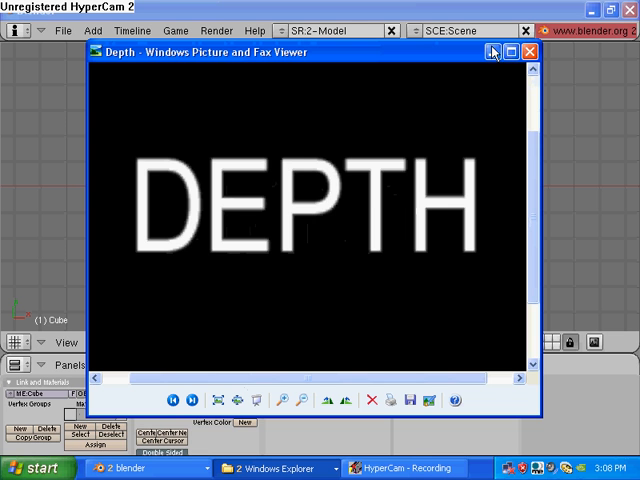
- Close the viewer and load Depth.png from Lesson 1 as the plane's image texture
{"action": "left_click", "coordinate": [530, 52]}
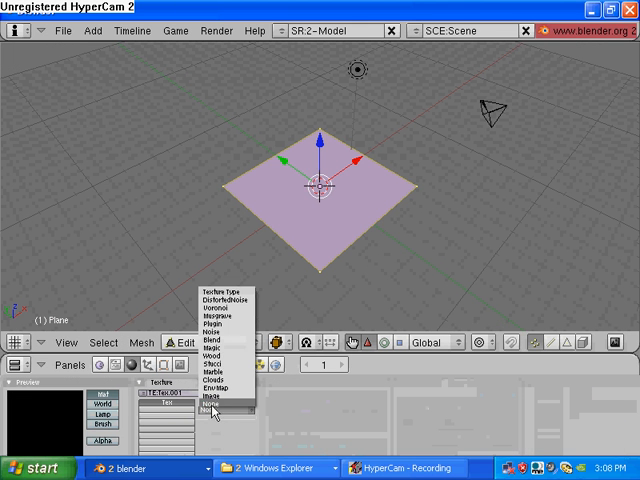
{"action": "left_click", "coordinate": [209, 393]}
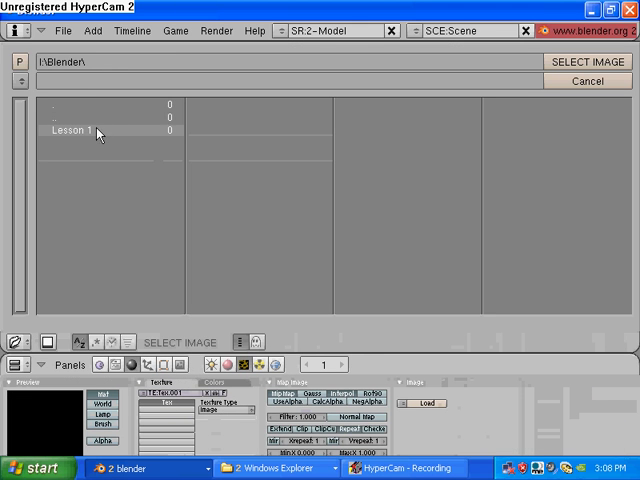
{"action": "double_click", "coordinate": [70, 130]}
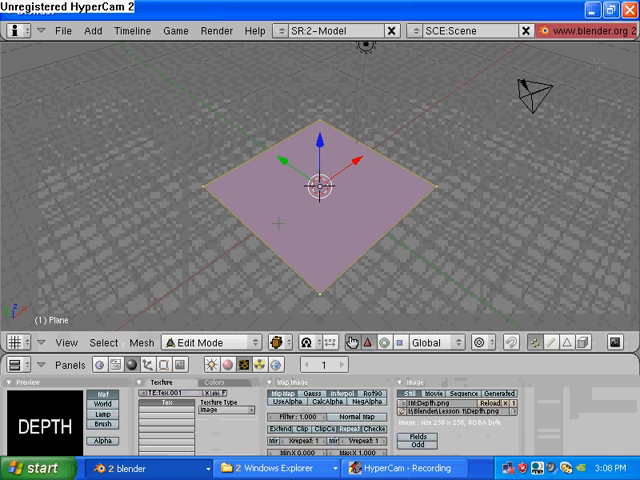
- Switch to Object Mode and show the embossed DEPTH plane in the Shift+P render preview
{"action": "left_click", "coordinate": [210, 342]}
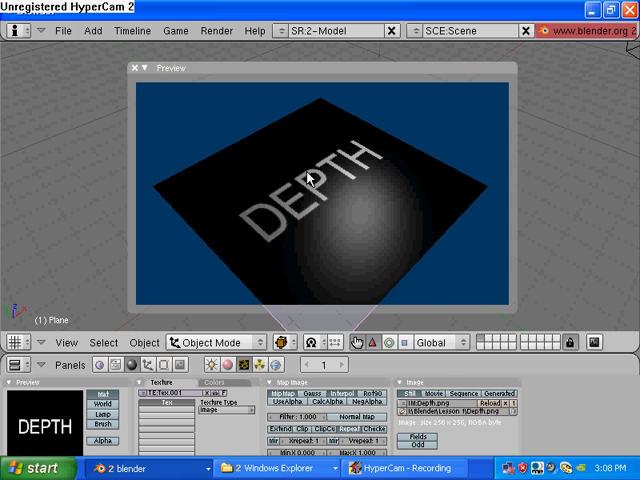
{"action": "mouse_move", "coordinate": [133, 72]}
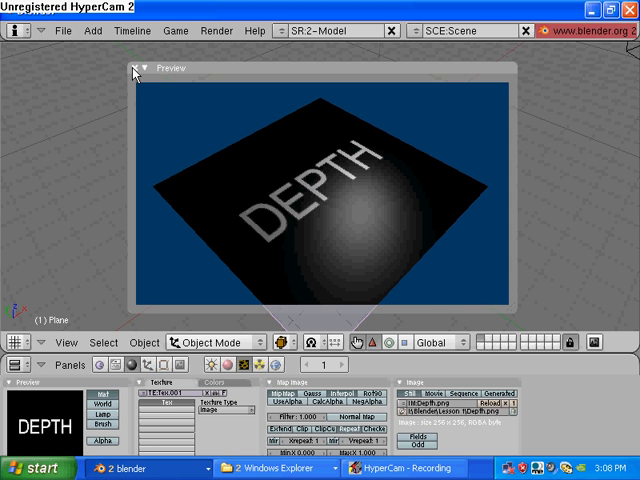
{"action": "left_click", "coordinate": [135, 68]}
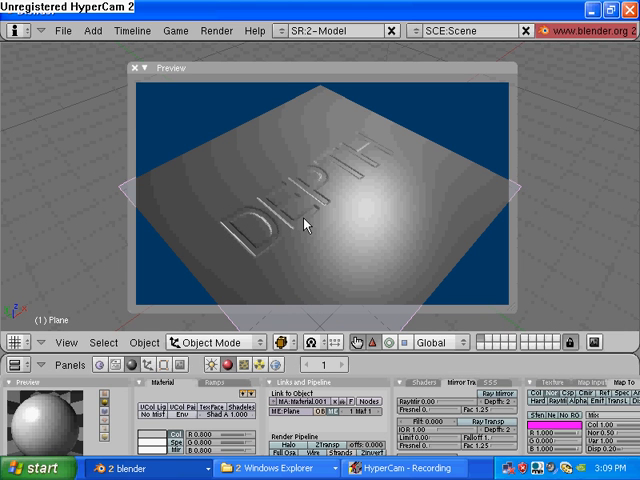
{"action": "mouse_move", "coordinate": [591, 267]}
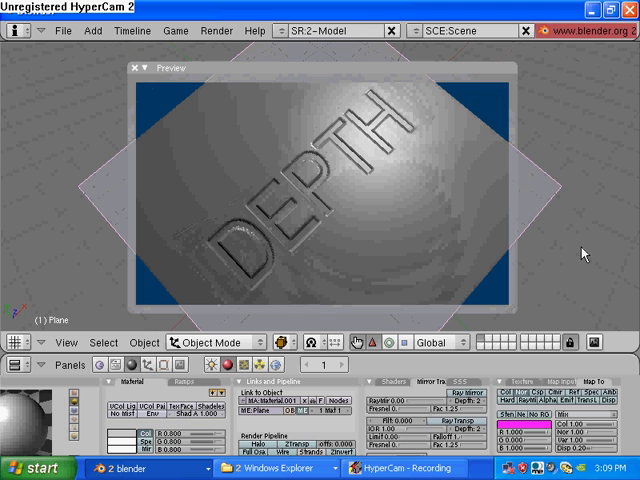
{"action": "mouse_move", "coordinate": [573, 254]}
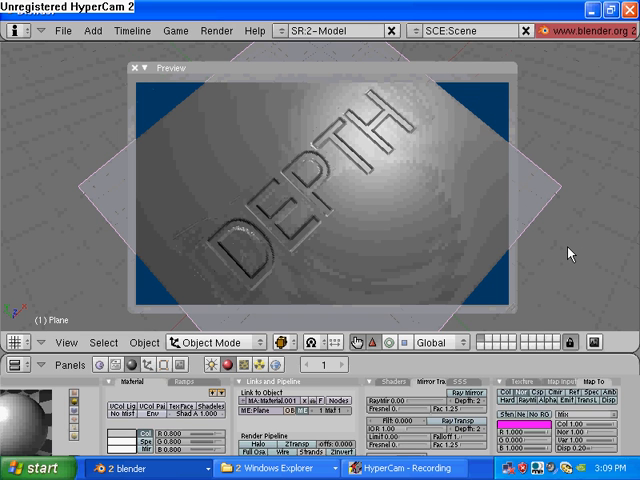